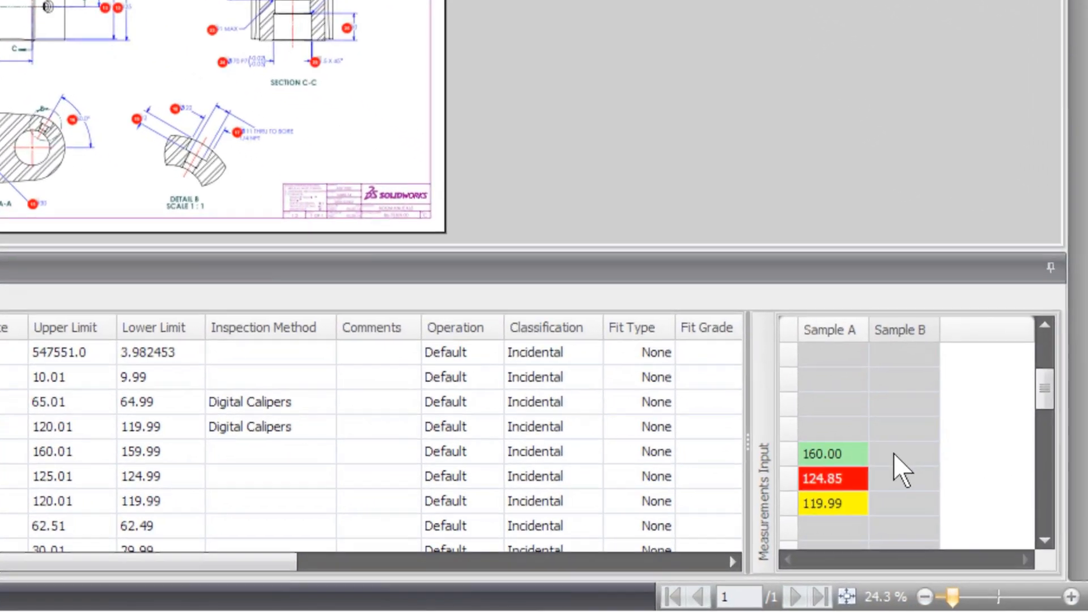
Enter 159.95 as the sample measurement for the inspected characteristic.
type("159.95")
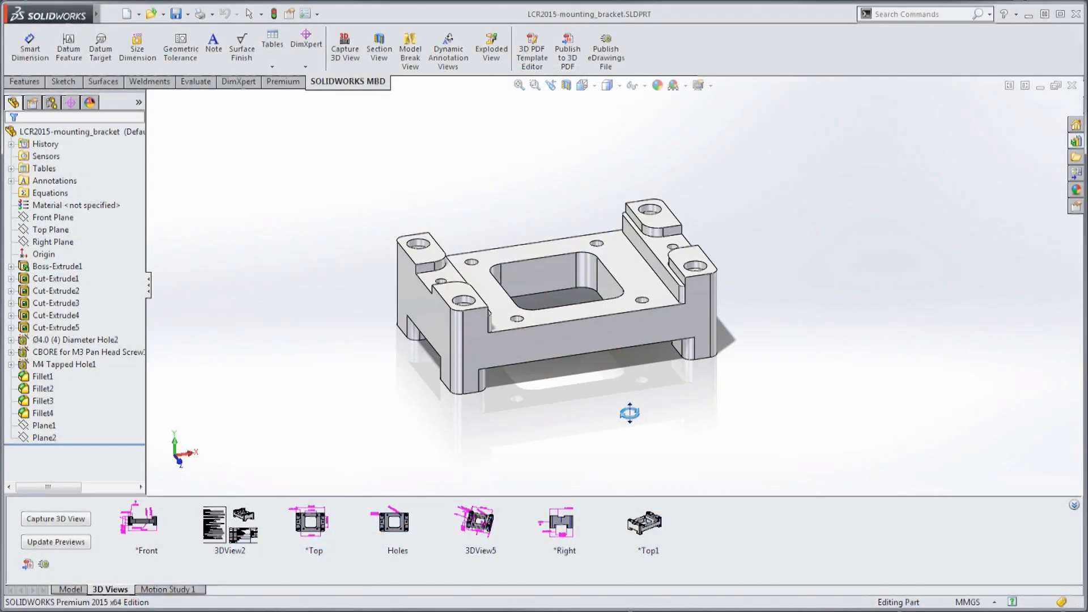
Review the Front and Top annotation views, then capture the bottom orientation as a new 3D view 'Bottom Detail'.
left_click(229, 524)
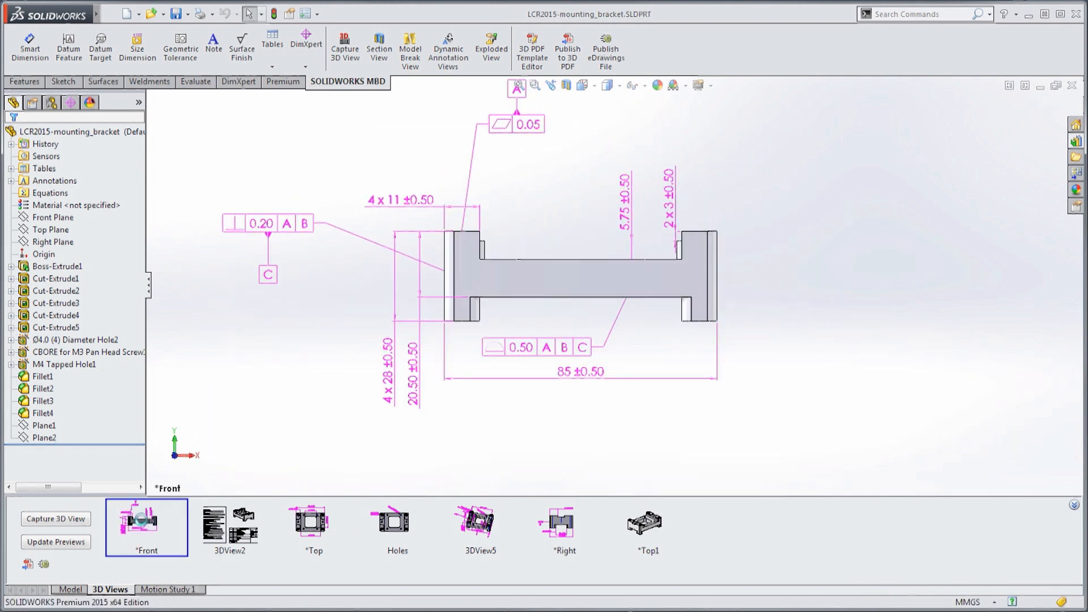
left_click(313, 527)
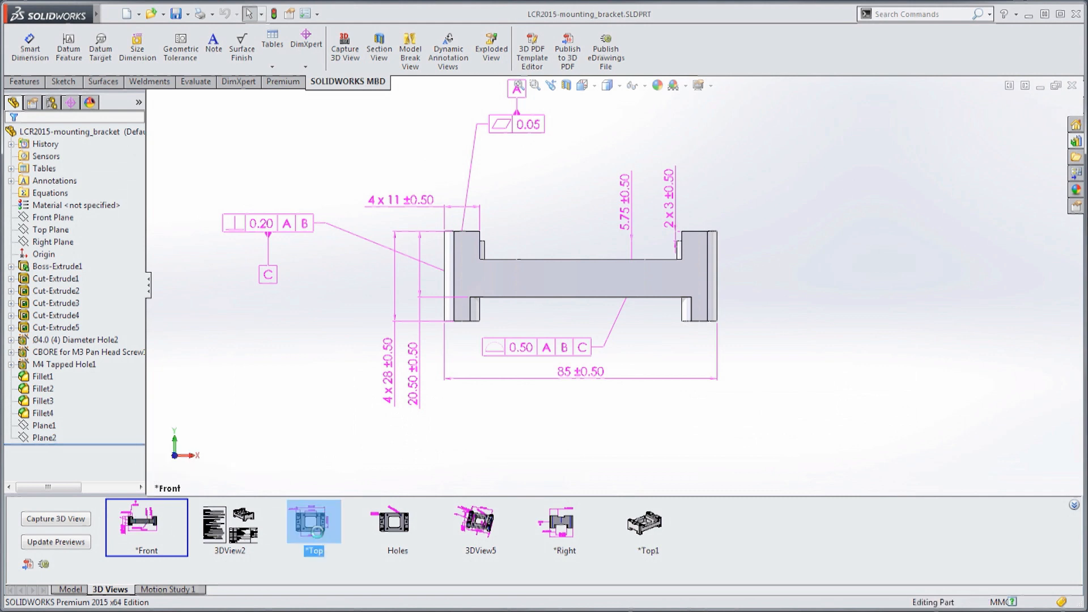
left_click(314, 526)
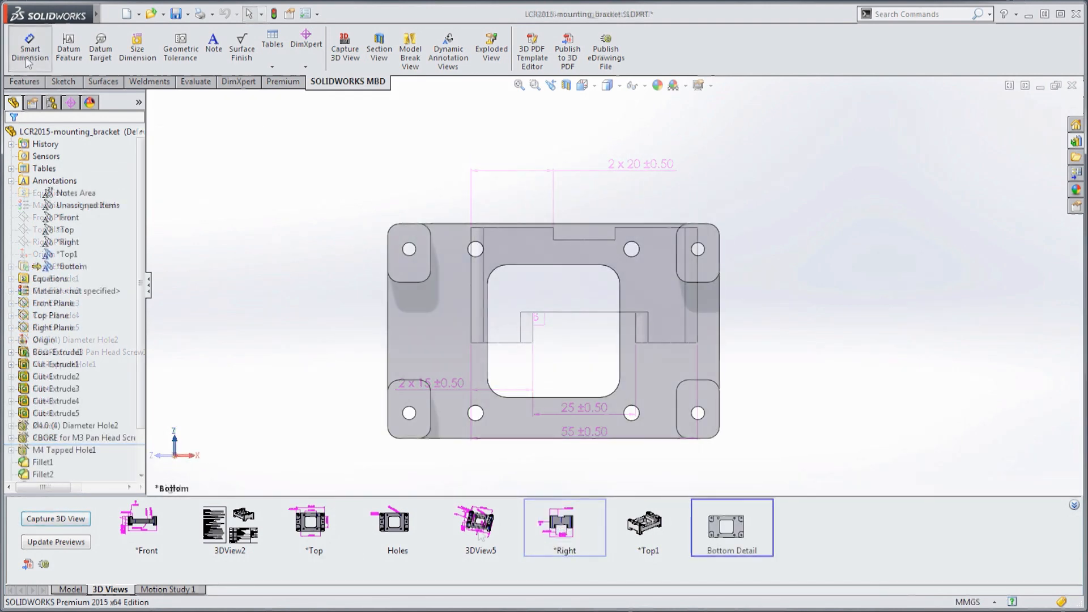
left_click(732, 528)
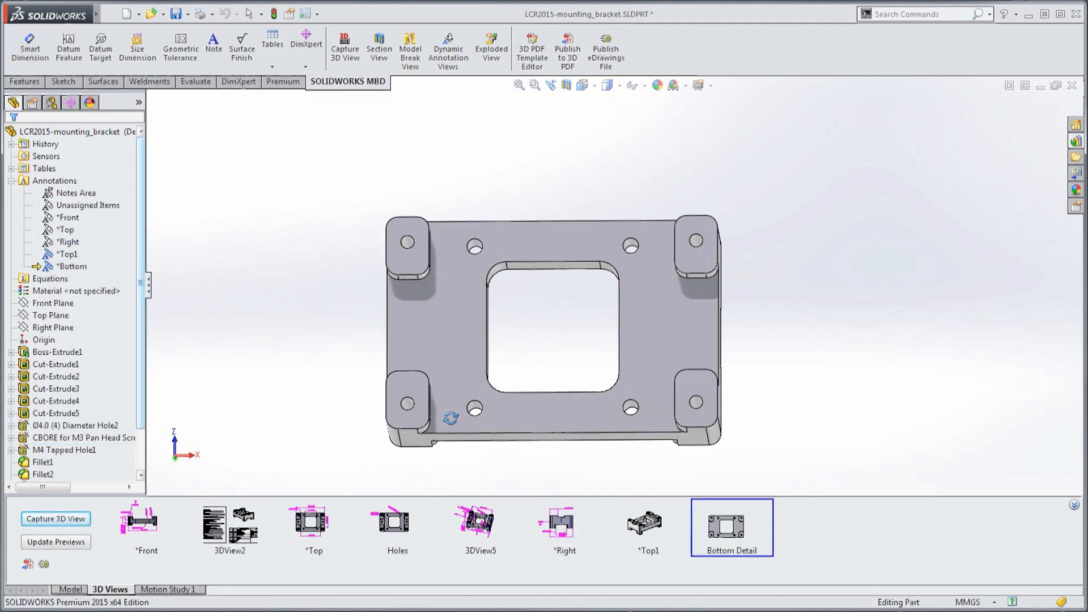